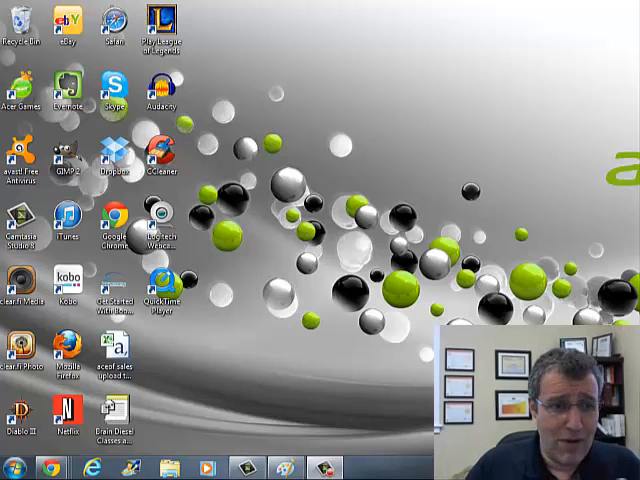
pyautogui.moveTo(437, 199)
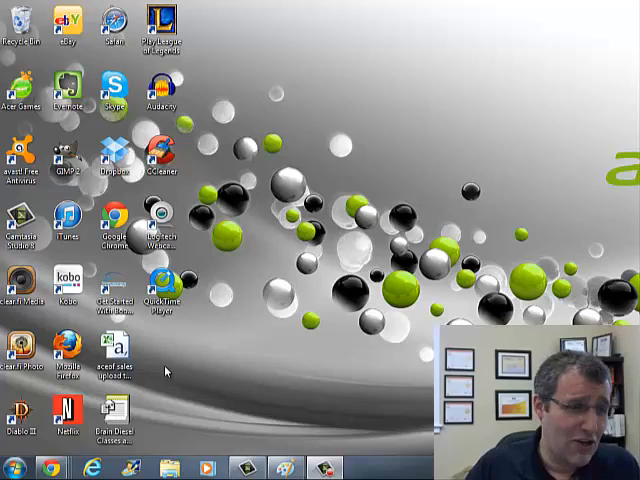
# Reach Mouse Properties from Start via the Control Panel's large-icon item list.
pyautogui.click(13, 465)
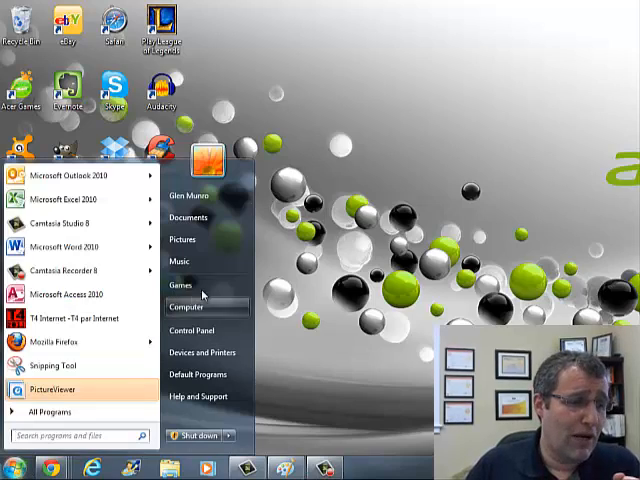
pyautogui.click(186, 330)
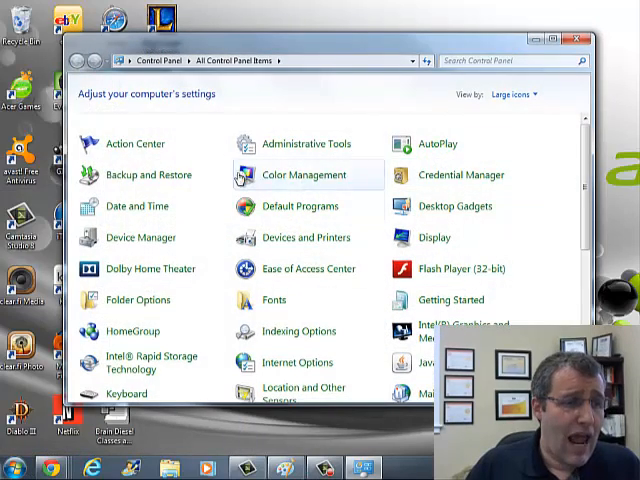
pyautogui.scroll(-3)
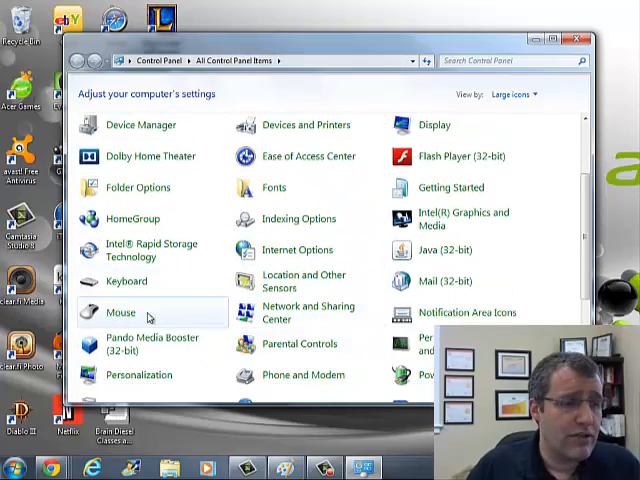
pyautogui.doubleClick(120, 312)
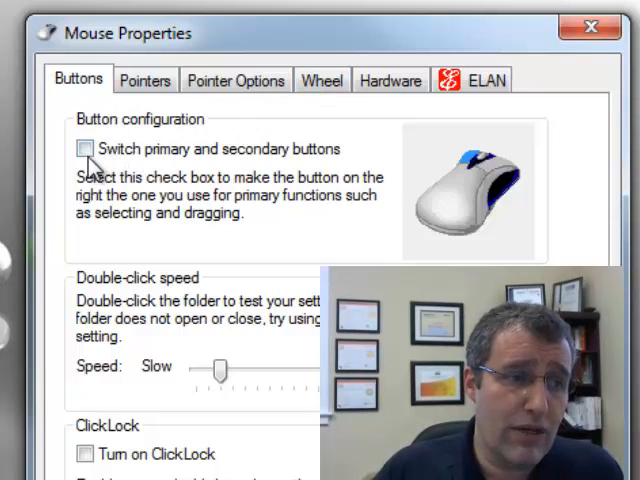
pyautogui.moveTo(205, 175)
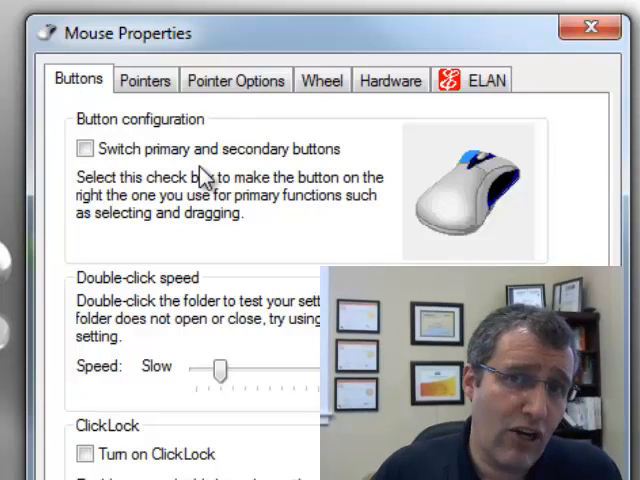
pyautogui.moveTo(150, 177)
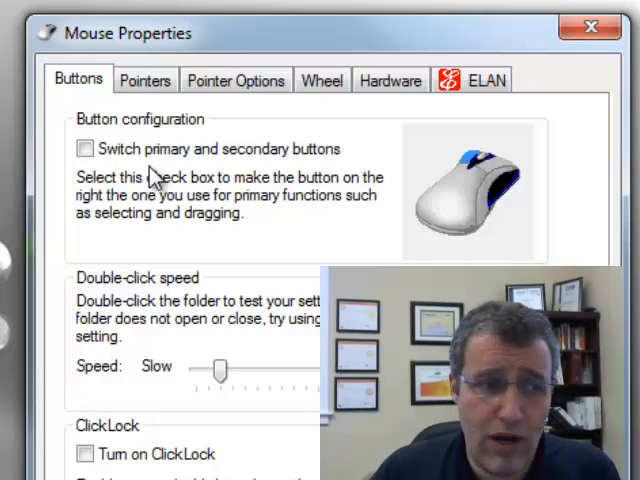
# Swap primary and secondary buttons, undo the swap, and move to the pointer settings.
pyautogui.click(85, 148)
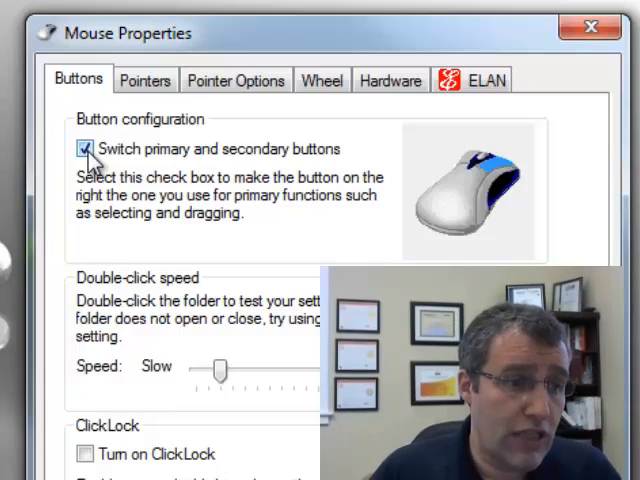
pyautogui.click(84, 148)
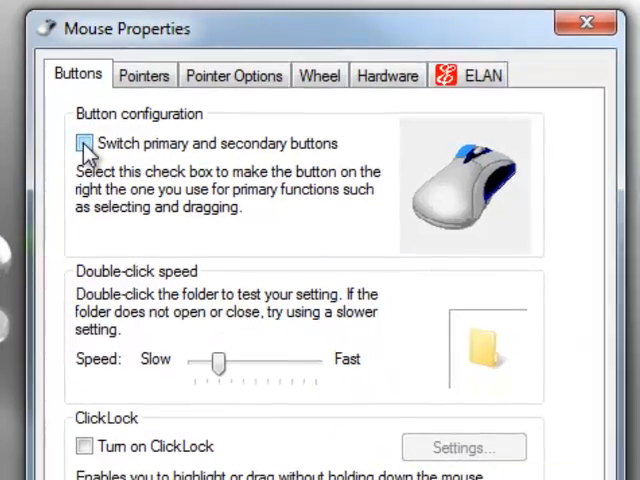
pyautogui.click(234, 79)
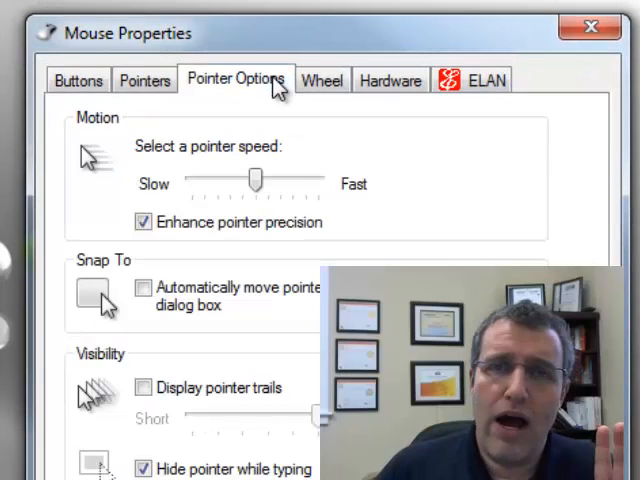
pyautogui.moveTo(222, 180)
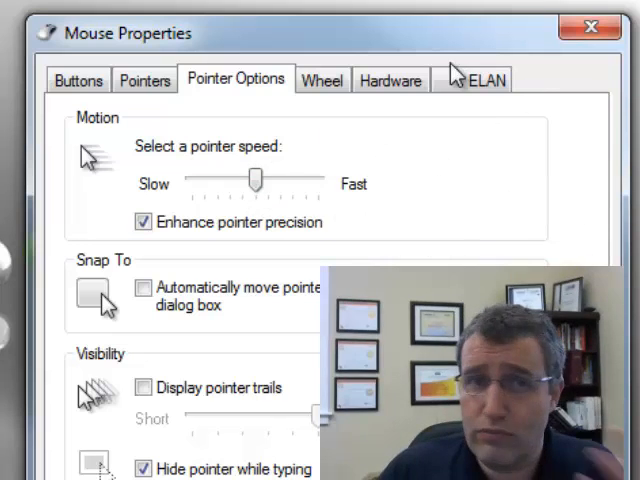
# Drag pointer speed to Slow, then back up toward the Fast end of the range.
pyautogui.moveTo(255, 178); pyautogui.dragTo(188, 178)
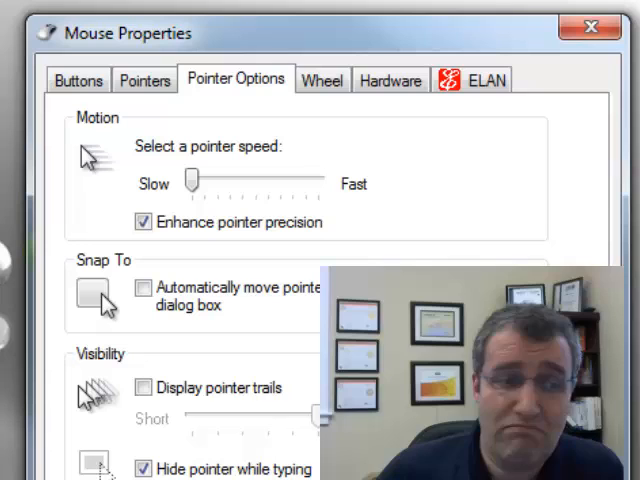
pyautogui.moveTo(360, 216)
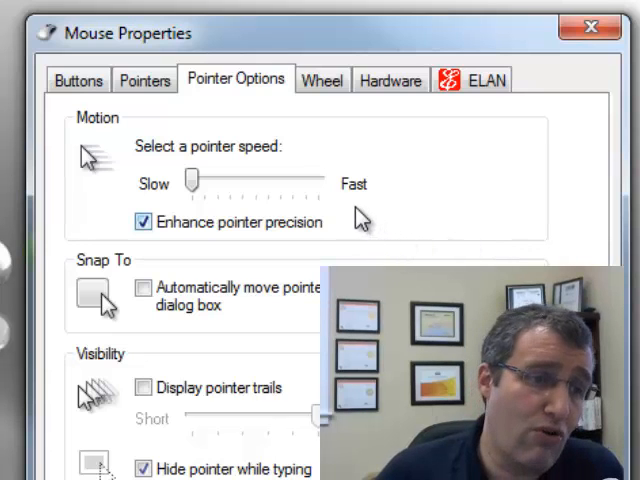
pyautogui.moveTo(328, 185)
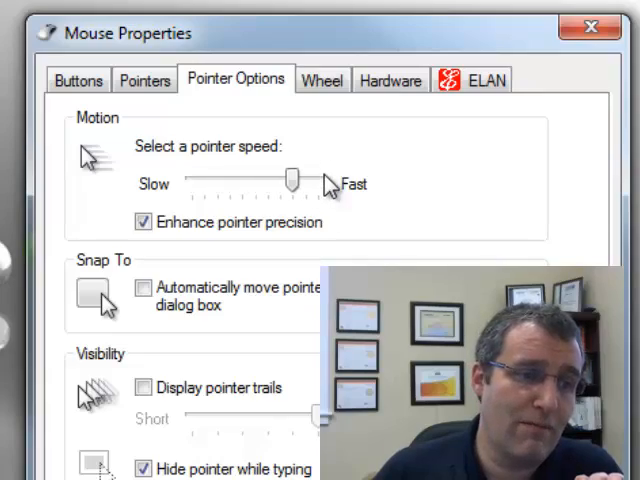
pyautogui.moveTo(290, 178); pyautogui.dragTo(318, 180)
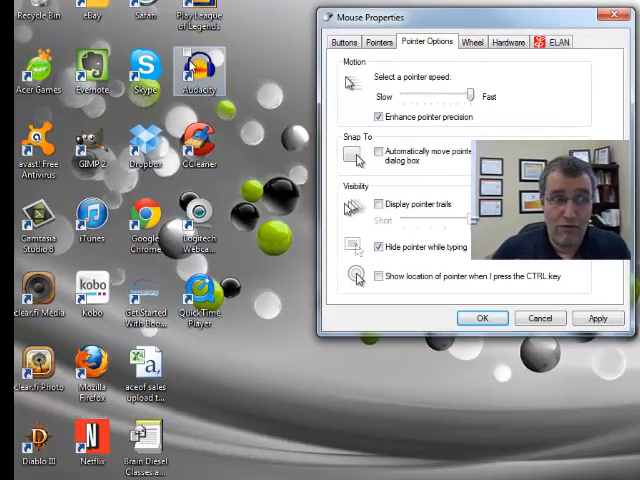
pyautogui.moveTo(619, 128)
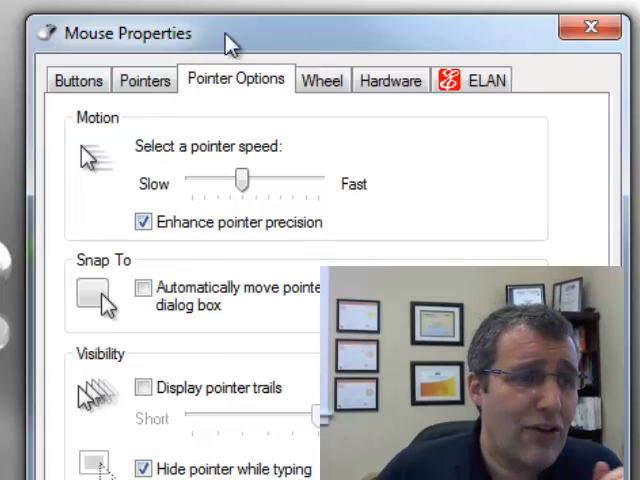
# Raise the wheel's lines-per-notch spinner, then edit the value back to 3.
pyautogui.click(322, 80)
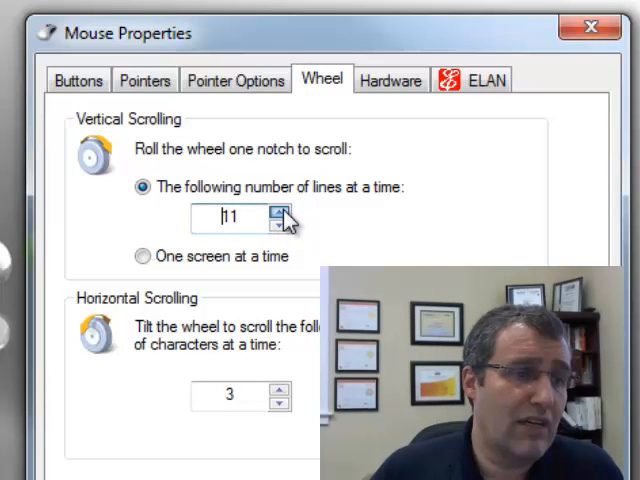
pyautogui.click(280, 211)
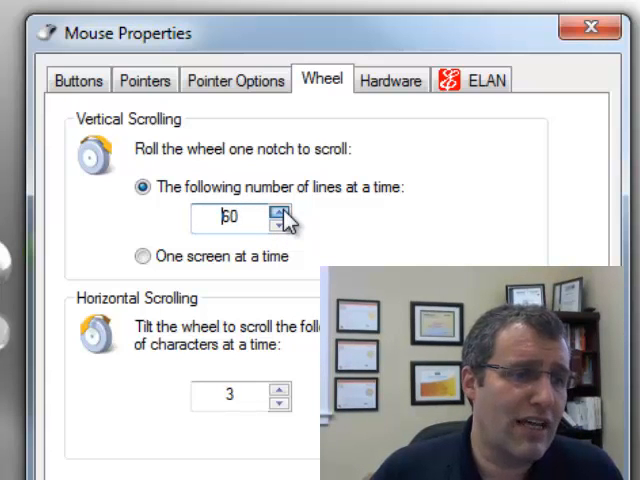
pyautogui.click(277, 212)
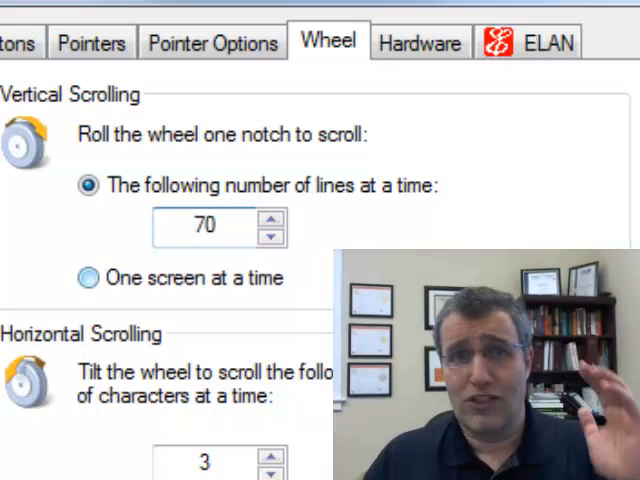
pyautogui.click(268, 237)
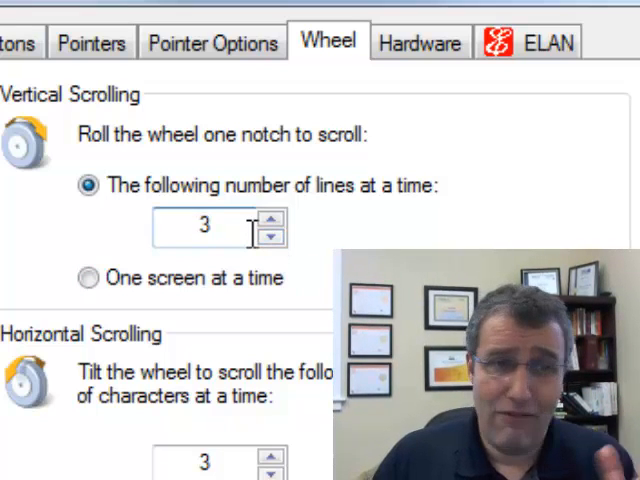
pyautogui.moveTo(213, 270)
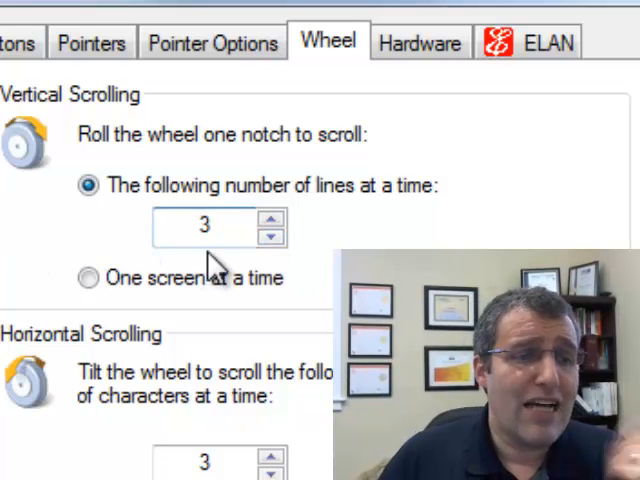